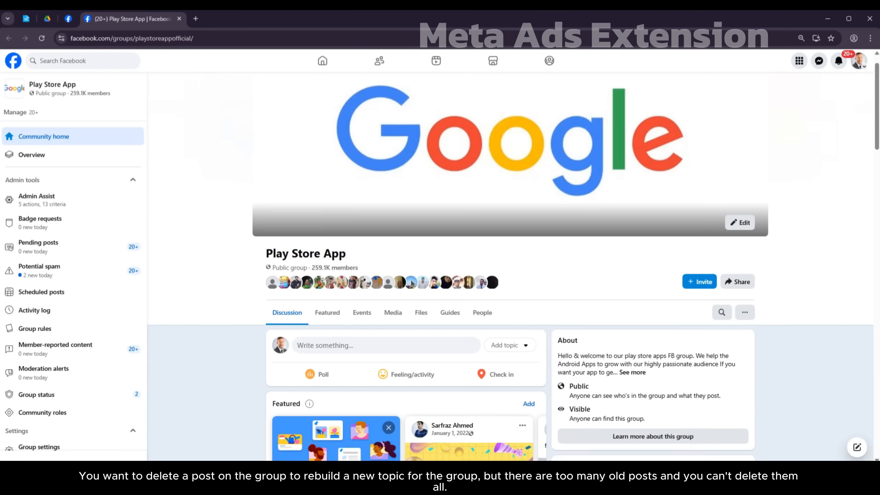
Step: Scroll down the Facebook Play Store App group page before leaving it
{"action": "scroll", "scroll_direction": "down", "scroll_amount": 3}
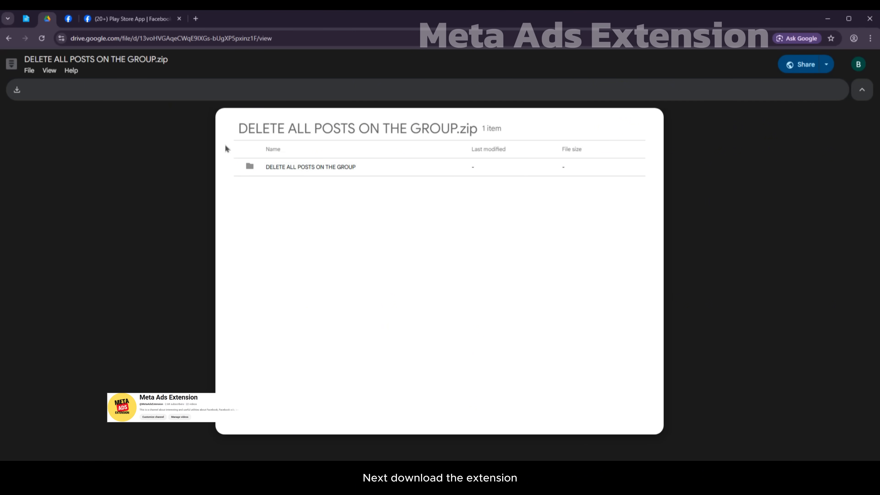
Step: Download DELETE ALL POSTS ON THE GROUP.zip from the Drive preview to the computer
{"action": "left_click", "coordinate": [29, 70]}
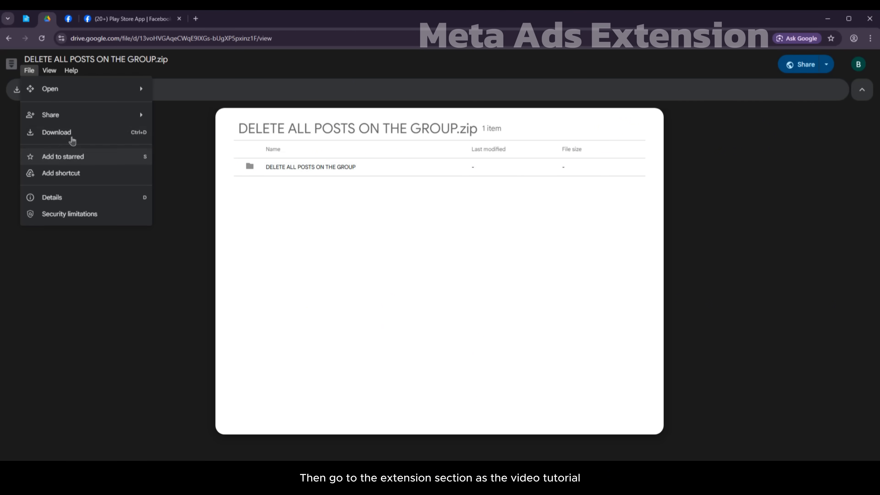
{"action": "left_click", "coordinate": [57, 132]}
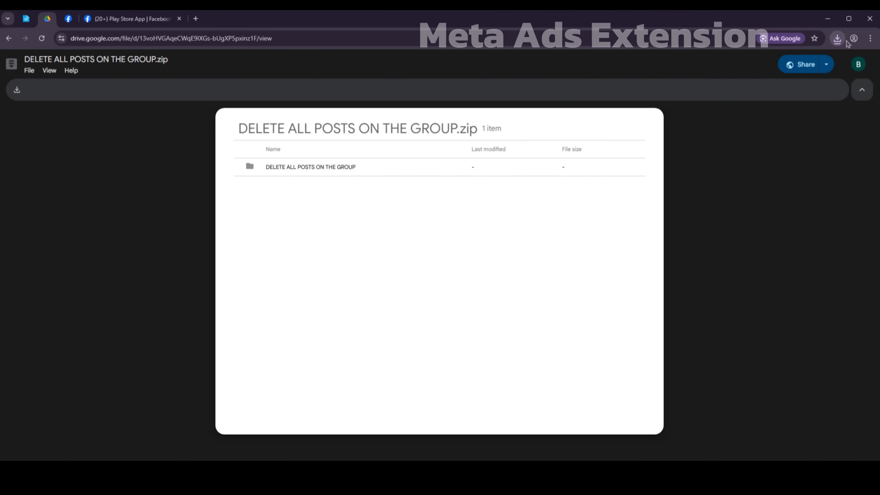
{"action": "left_click", "coordinate": [869, 38]}
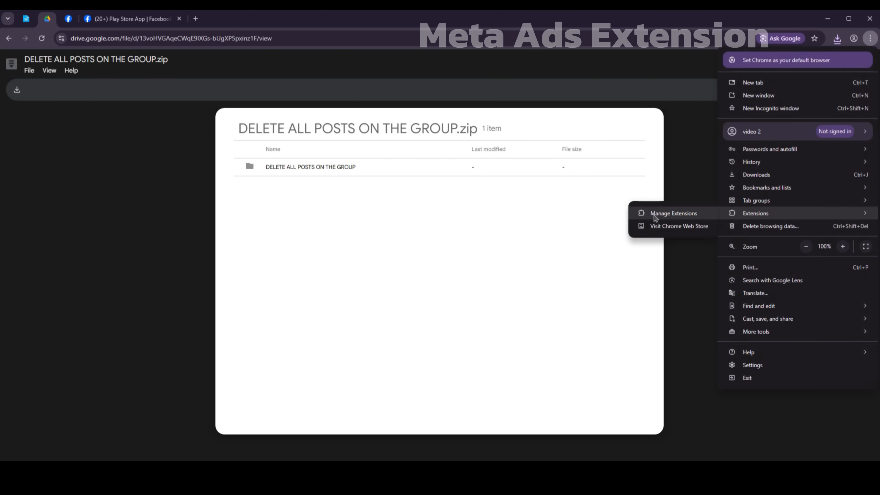
Step: Turn on Developer mode on Chrome's extensions page and bring up the Downloads folder
{"action": "left_click", "coordinate": [674, 213]}
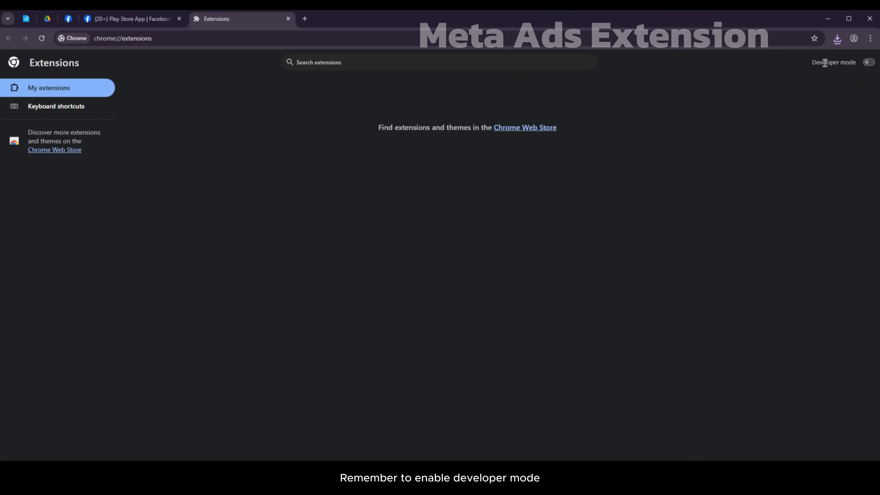
{"action": "left_click", "coordinate": [868, 62]}
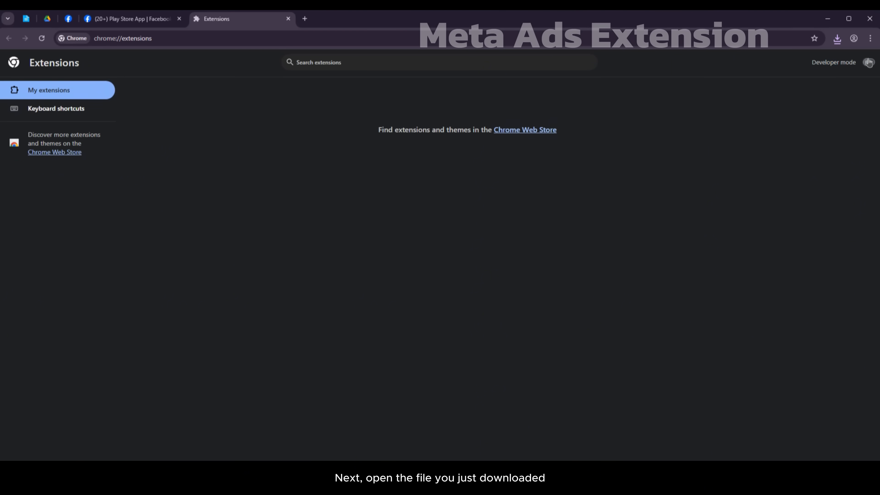
{"action": "left_click", "coordinate": [868, 63]}
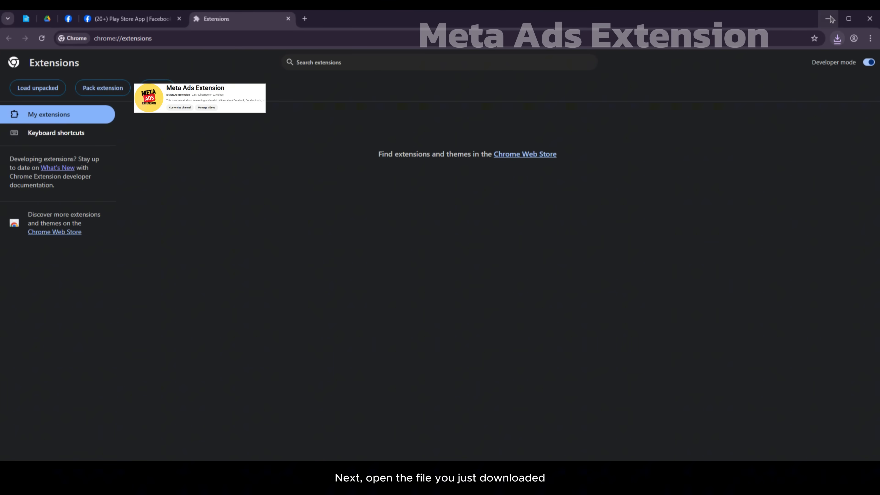
{"action": "left_click", "coordinate": [836, 38]}
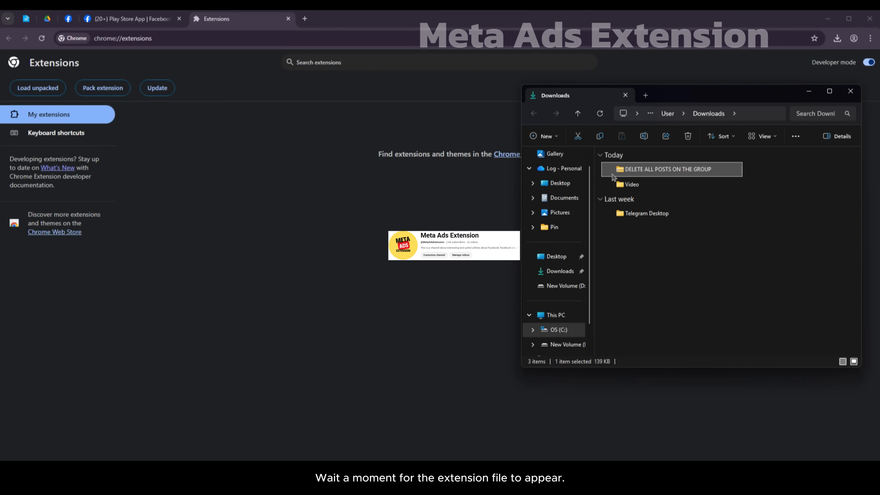
Step: Extract the downloaded archive into the Downloads folder with WinRAR's Extract Here
{"action": "right_click", "coordinate": [651, 170]}
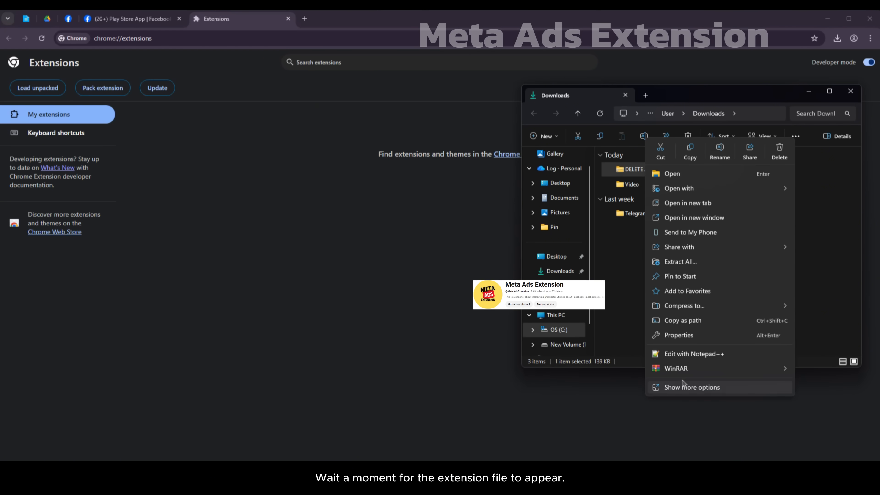
{"action": "mouse_move", "coordinate": [675, 368]}
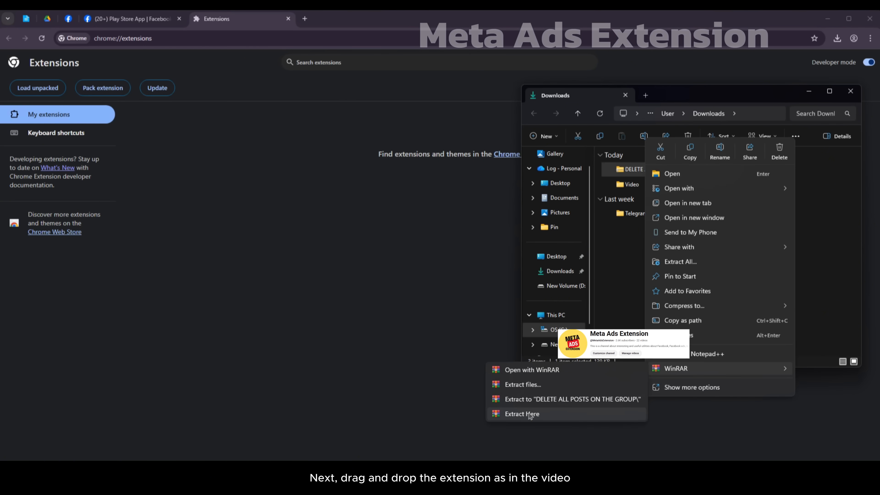
{"action": "left_click", "coordinate": [522, 414]}
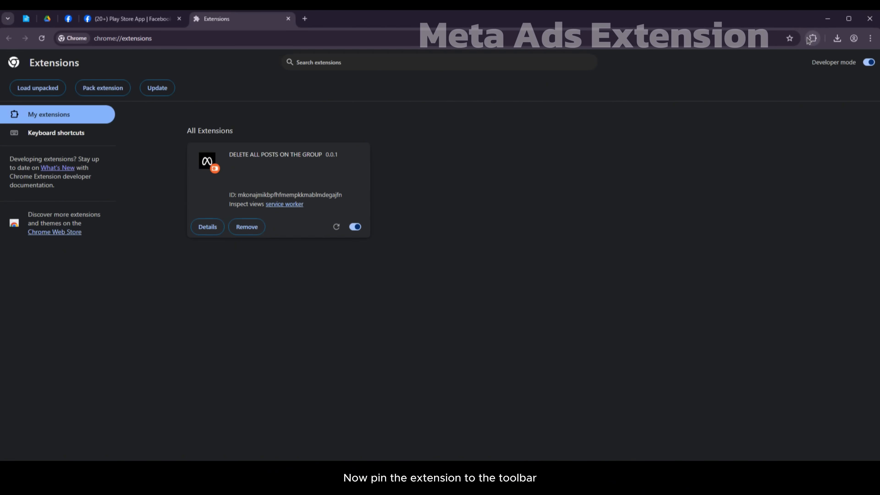
Step: Pin DELETE ALL POSTS ON THE GROUP to the toolbar and launch it in its own tab
{"action": "left_click", "coordinate": [812, 38]}
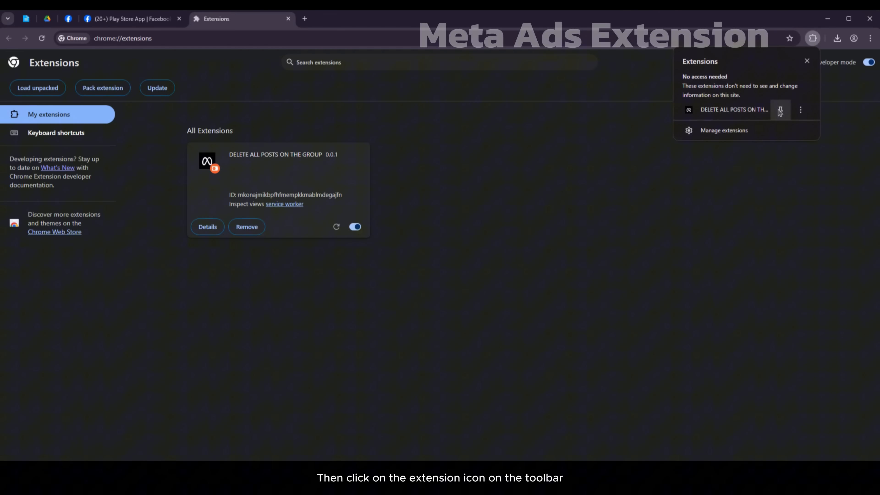
{"action": "left_click", "coordinate": [780, 110]}
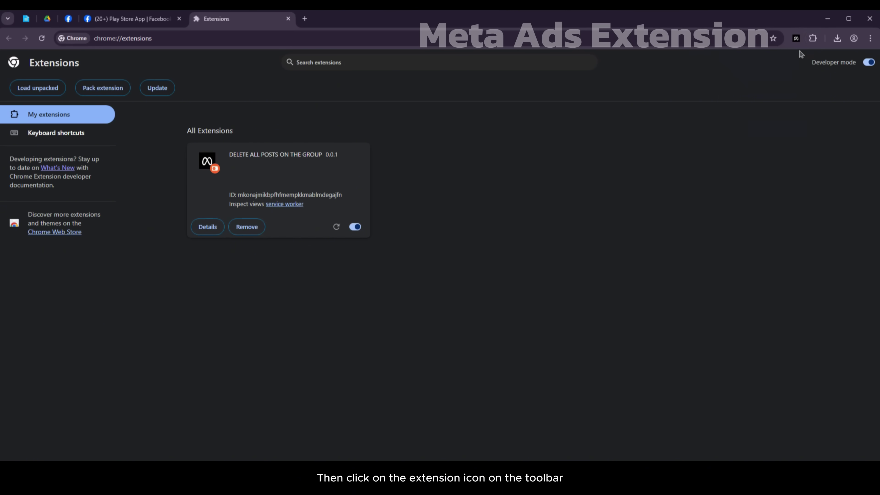
{"action": "left_click", "coordinate": [795, 38]}
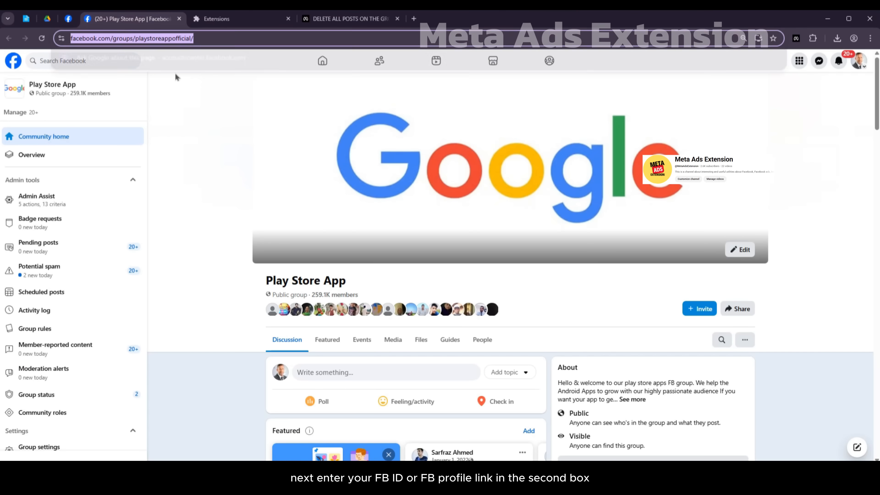
Step: Enter 'DELETE ALL' as the reason, tick the policy pledge, and start the deletion request
{"action": "left_click", "coordinate": [348, 18]}
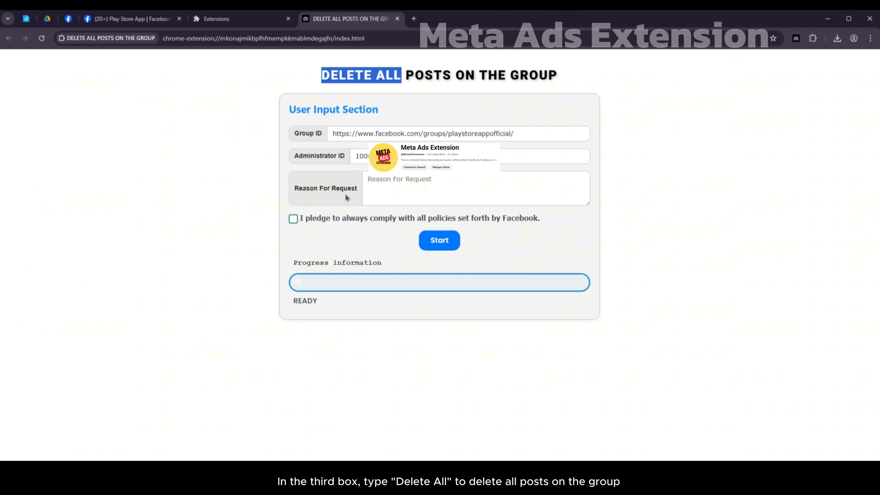
{"action": "type", "text": "DELETE ALL"}
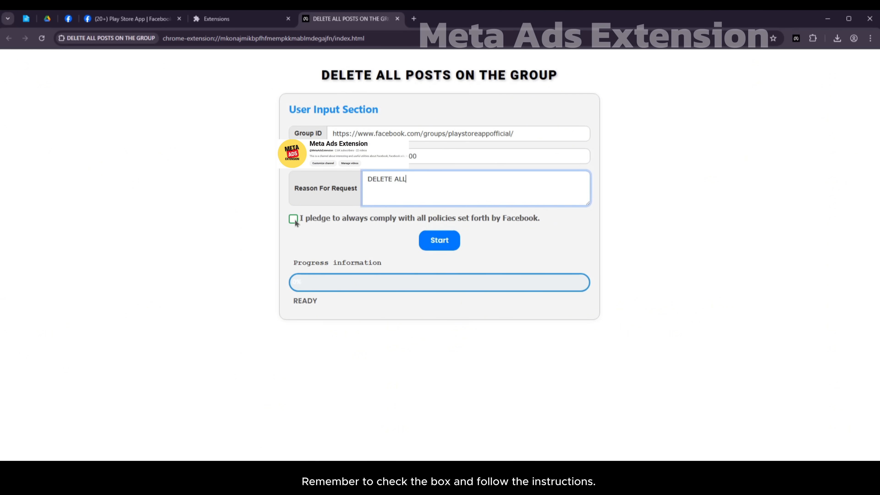
{"action": "left_click", "coordinate": [292, 219]}
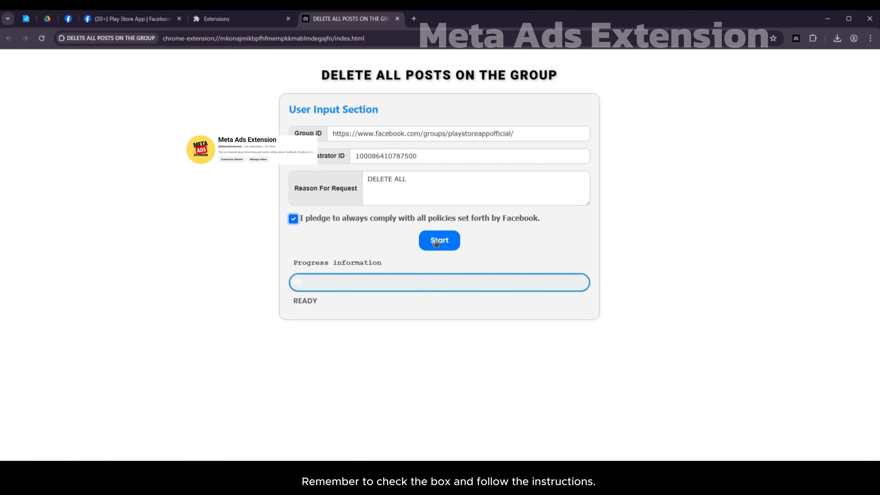
{"action": "left_click", "coordinate": [439, 240]}
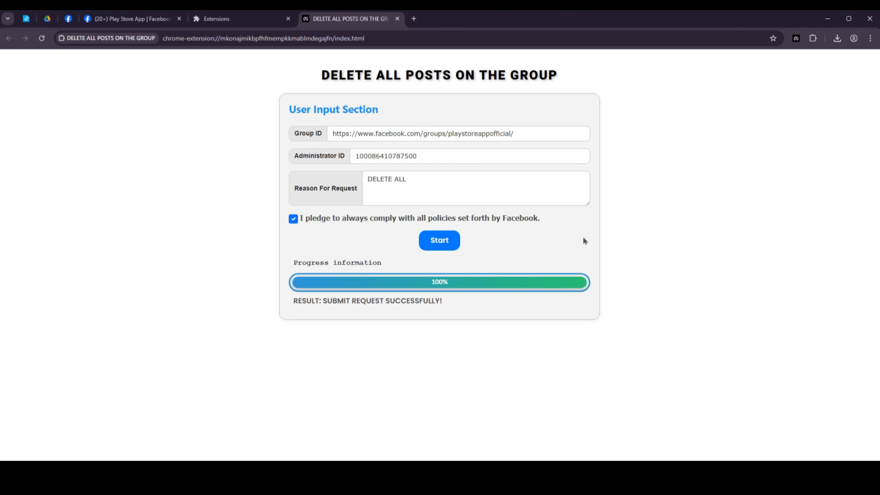
{"action": "left_click", "coordinate": [126, 19]}
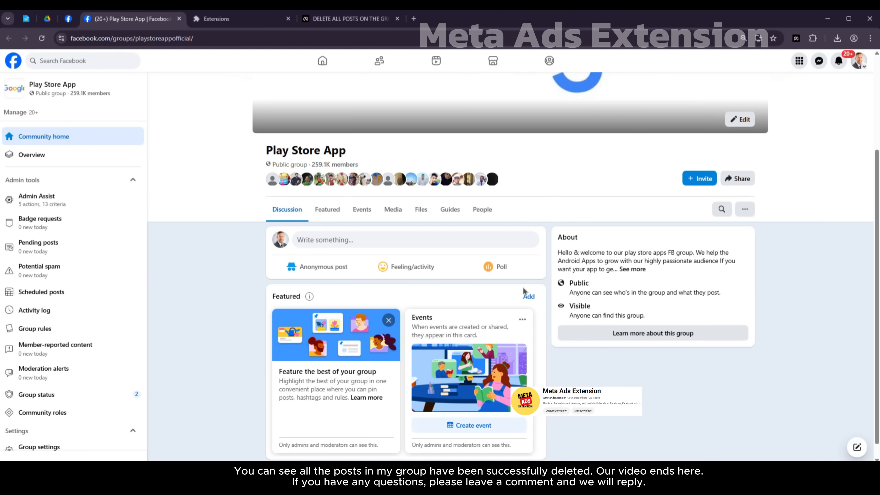
{"action": "scroll", "scroll_direction": "down", "scroll_amount": 3}
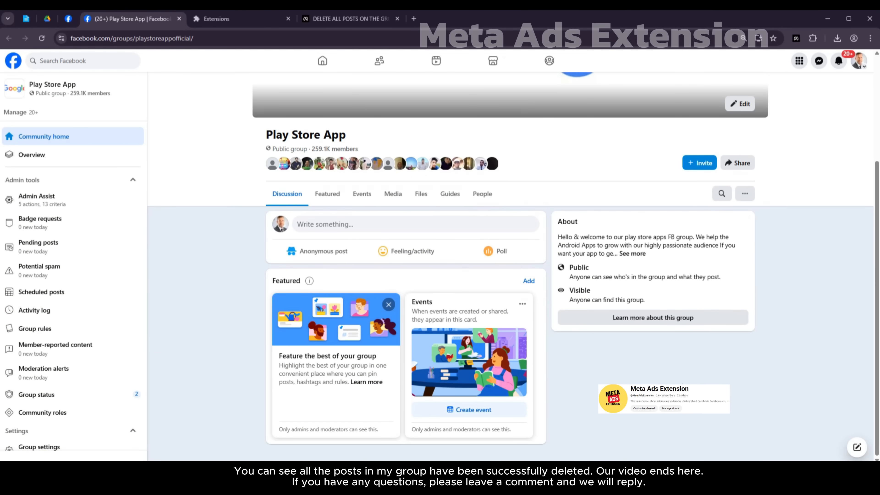